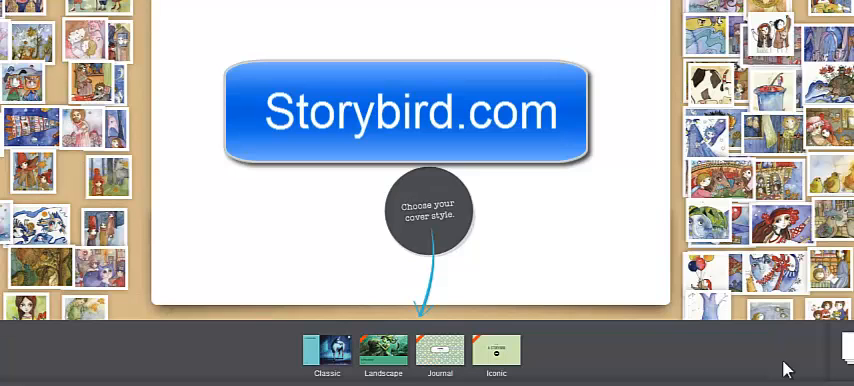
{"action": "mouse_move", "coordinate": [644, 330]}
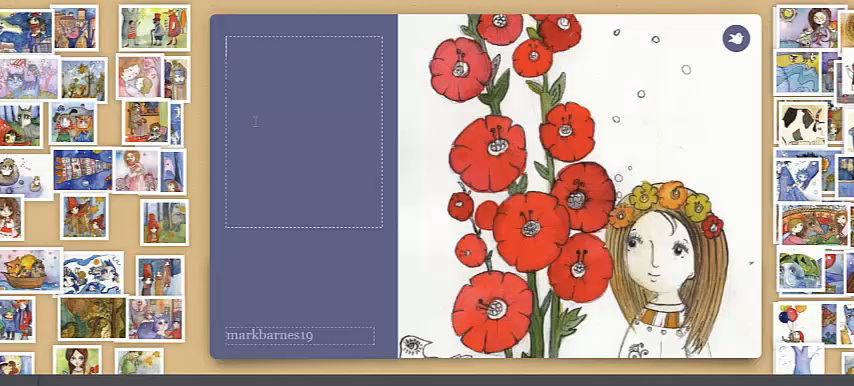
- Title the cover 'Lilly's Big Day!' and move to the first story page
{"action": "type", "text": "Lill"}
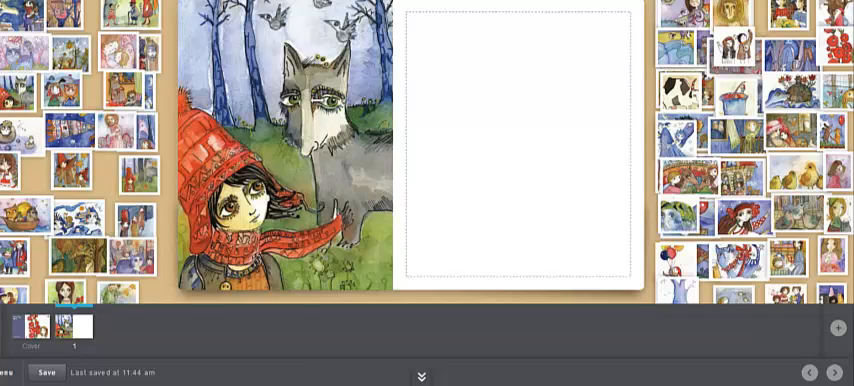
- Write page 1: 'Lilly went into the forest where she saw a funny-looking fox.'
{"action": "left_click", "coordinate": [436, 40]}
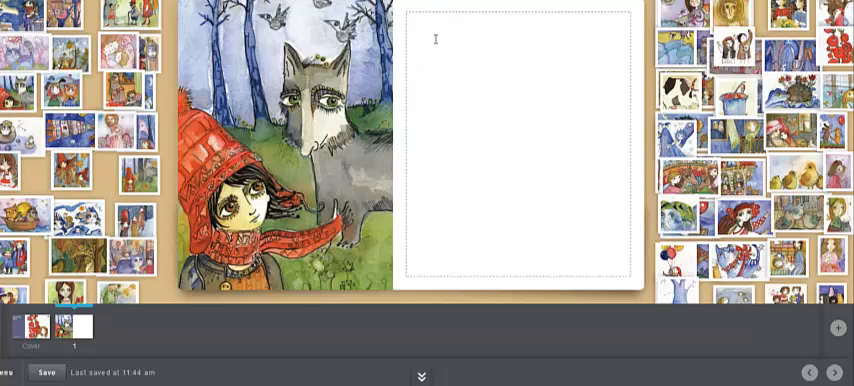
{"action": "type", "text": "Lilly went into the forest where she saw a funny-looking fox."}
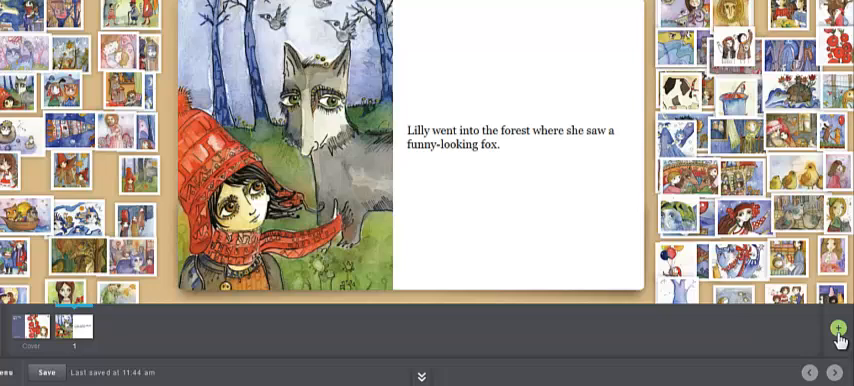
{"action": "mouse_move", "coordinate": [836, 328]}
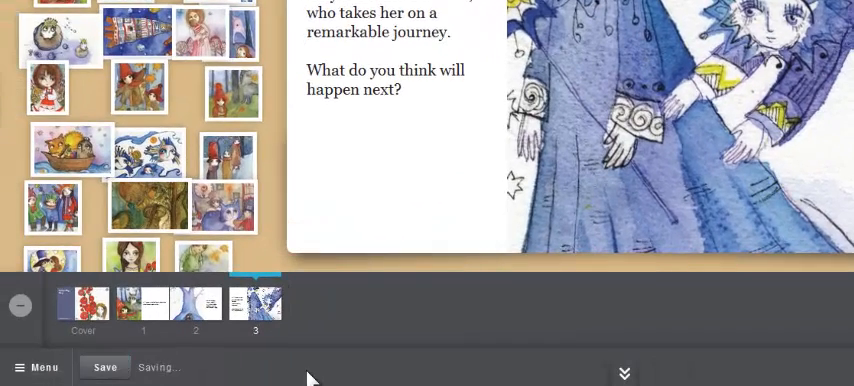
- Bring up the book menu with Invite collaborator, Publish and Save & close
{"action": "left_click", "coordinate": [40, 368]}
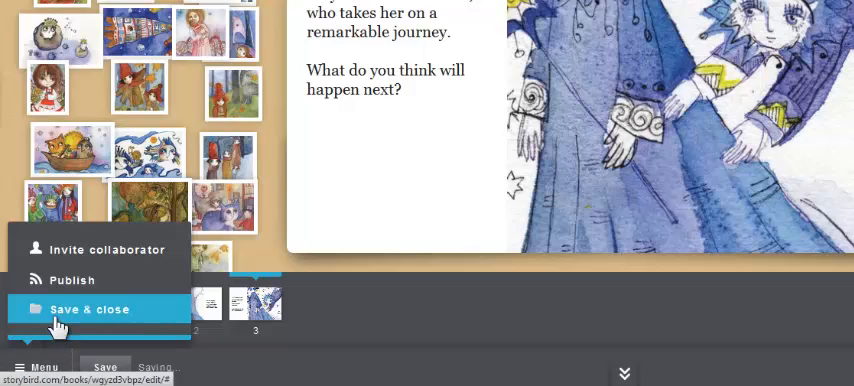
{"action": "mouse_move", "coordinate": [96, 248]}
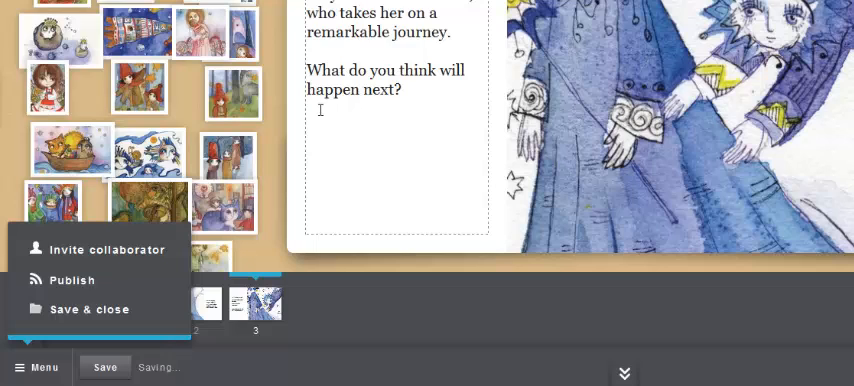
{"action": "mouse_move", "coordinate": [108, 248]}
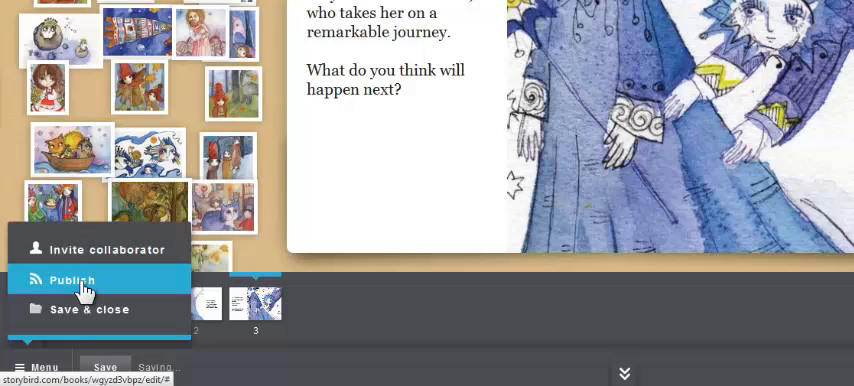
- Start the Publish form and begin the story summary
{"action": "left_click", "coordinate": [72, 280]}
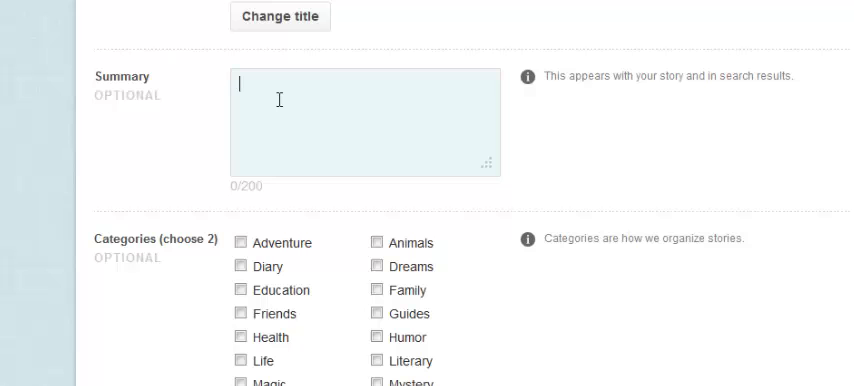
{"action": "type", "text": "s"}
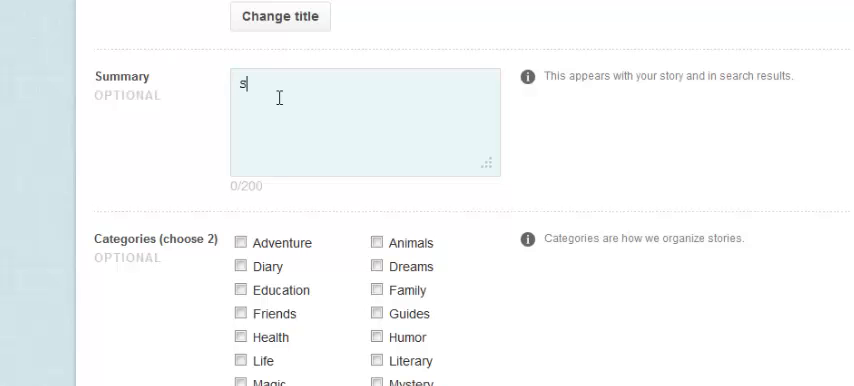
{"action": "scroll", "scroll_direction": "down", "scroll_amount": 3}
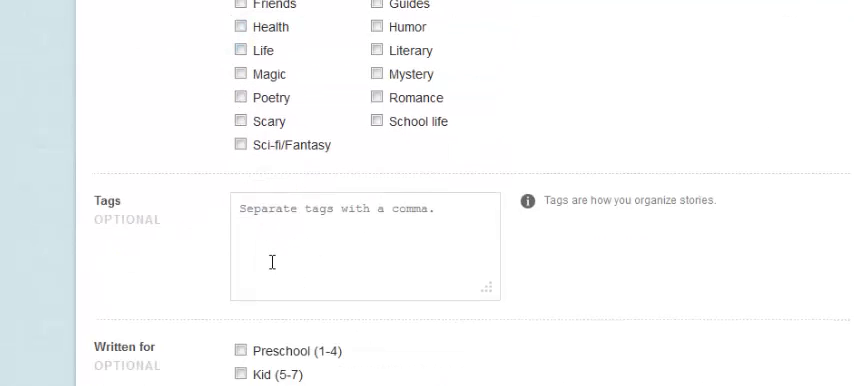
- Publish the book publicly with tag 'Lilly' and Preschool (1-4) audience
{"action": "type", "text": "Lilly"}
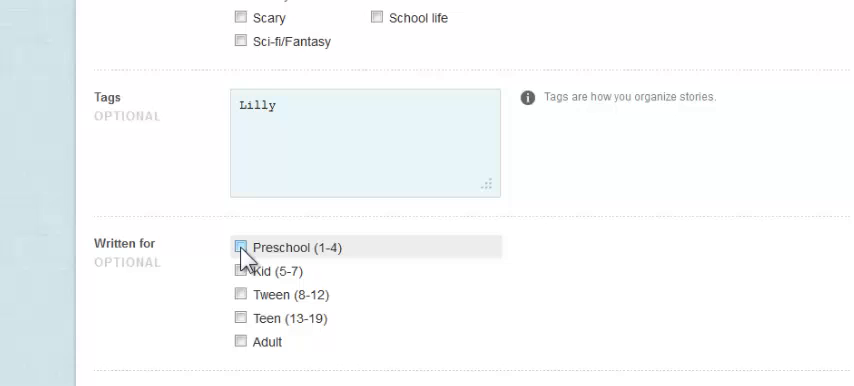
{"action": "left_click", "coordinate": [240, 248]}
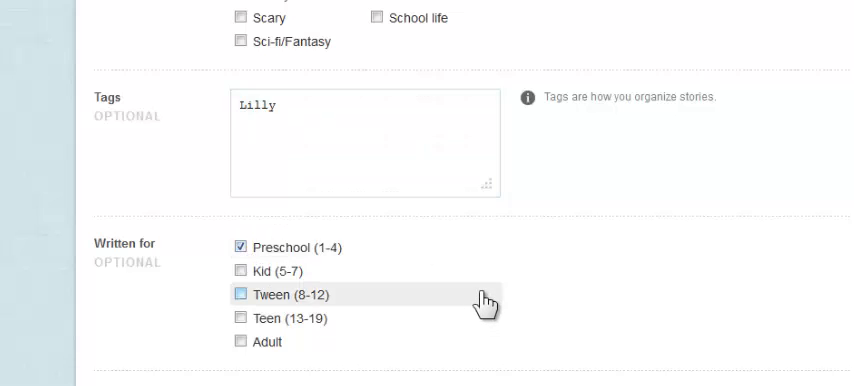
{"action": "scroll", "scroll_direction": "down", "scroll_amount": 3}
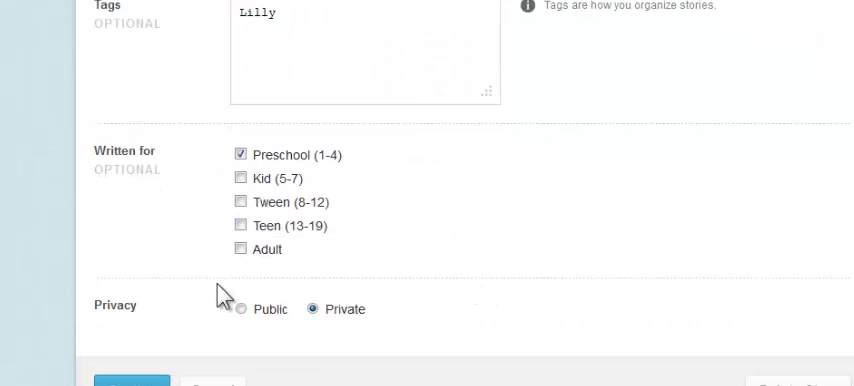
{"action": "mouse_move", "coordinate": [430, 292]}
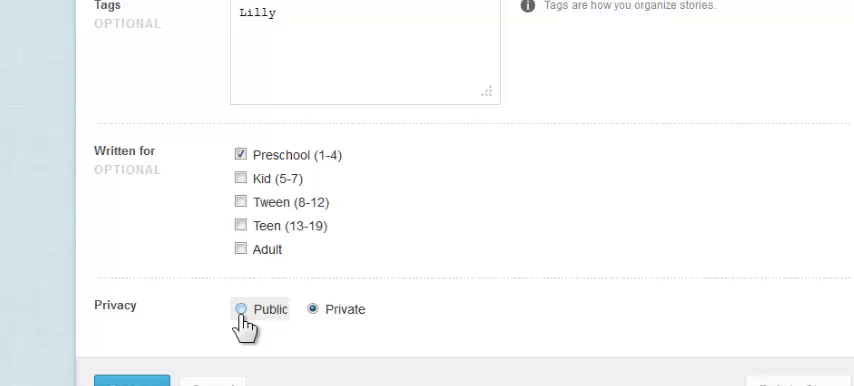
{"action": "left_click", "coordinate": [240, 308]}
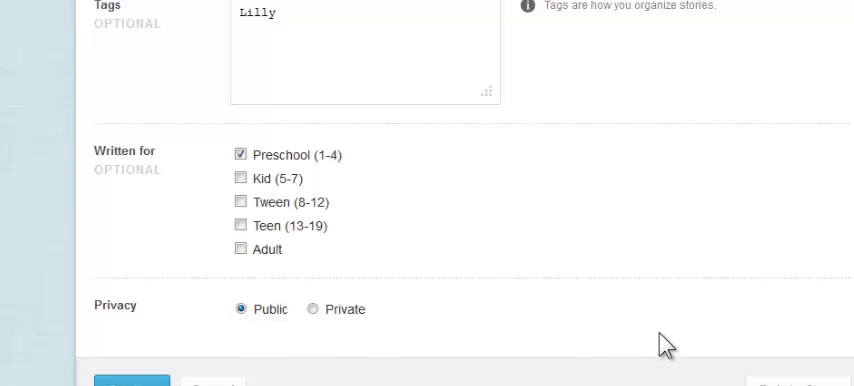
{"action": "scroll", "scroll_direction": "down", "scroll_amount": 3}
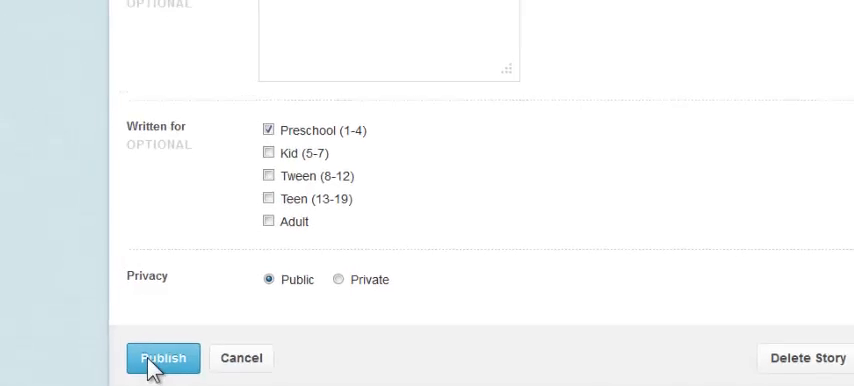
{"action": "left_click", "coordinate": [162, 358]}
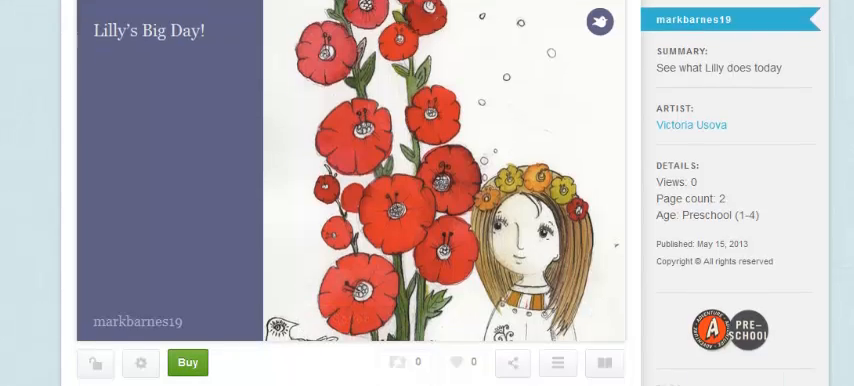
{"action": "scroll", "scroll_direction": "down", "scroll_amount": 3}
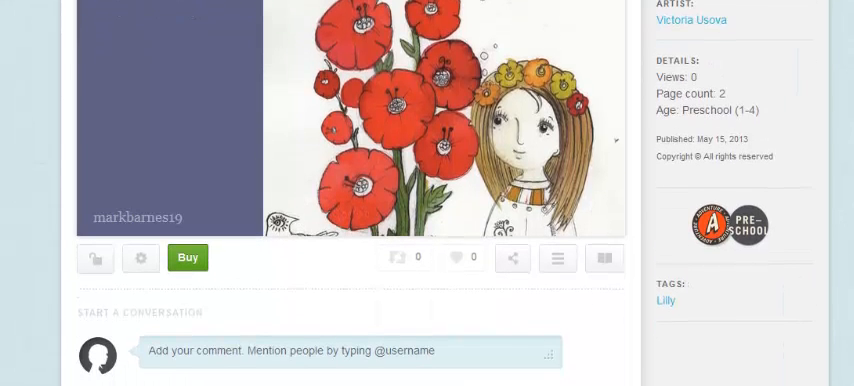
{"action": "scroll", "scroll_direction": "up", "scroll_amount": 3}
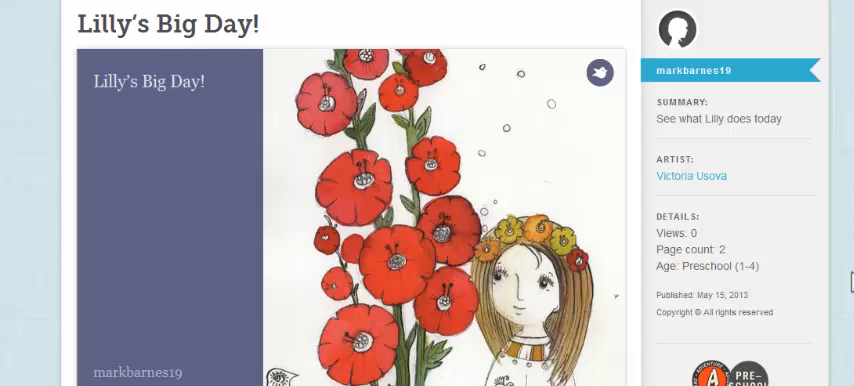